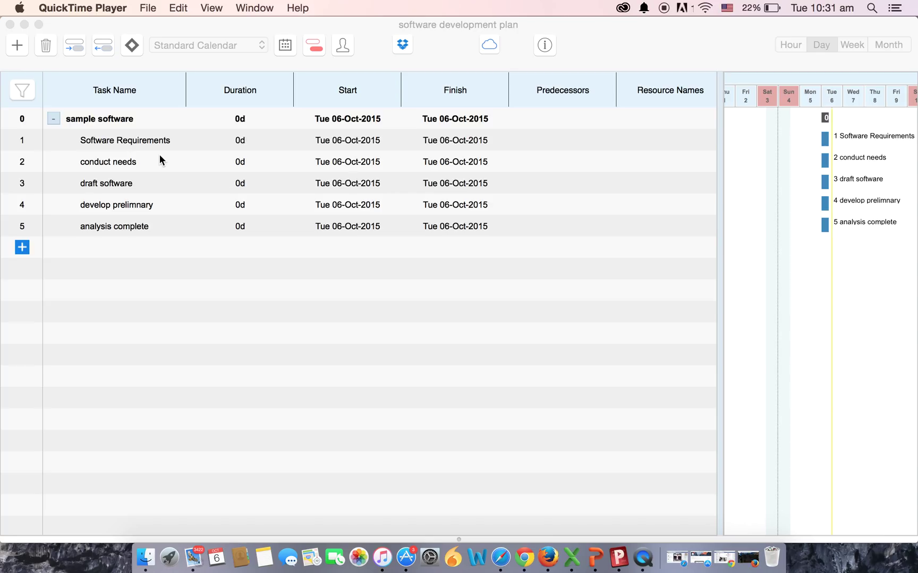
mouse_move(159, 167)
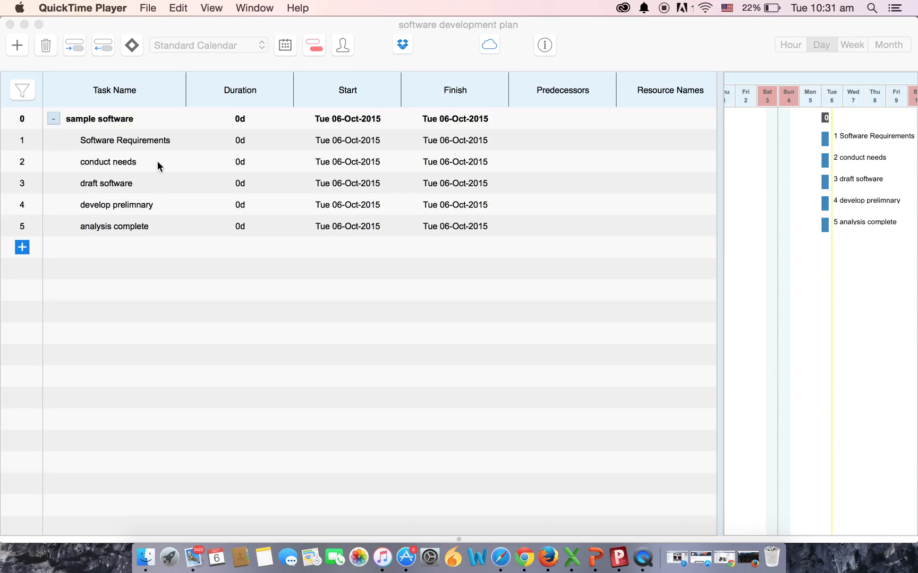
Indent 'conduct needs' one level so it becomes a subtask of 'Software Requirements'.
left_click(107, 162)
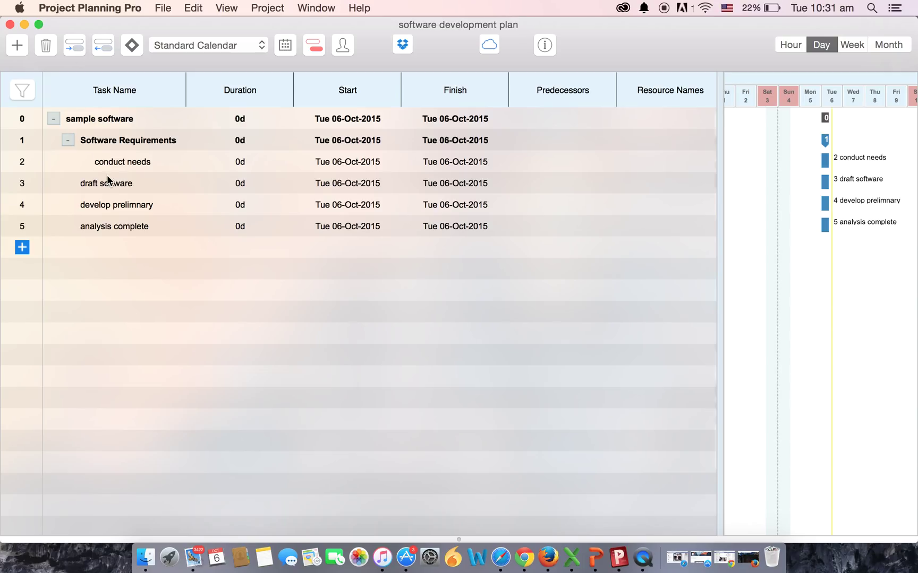
mouse_move(119, 184)
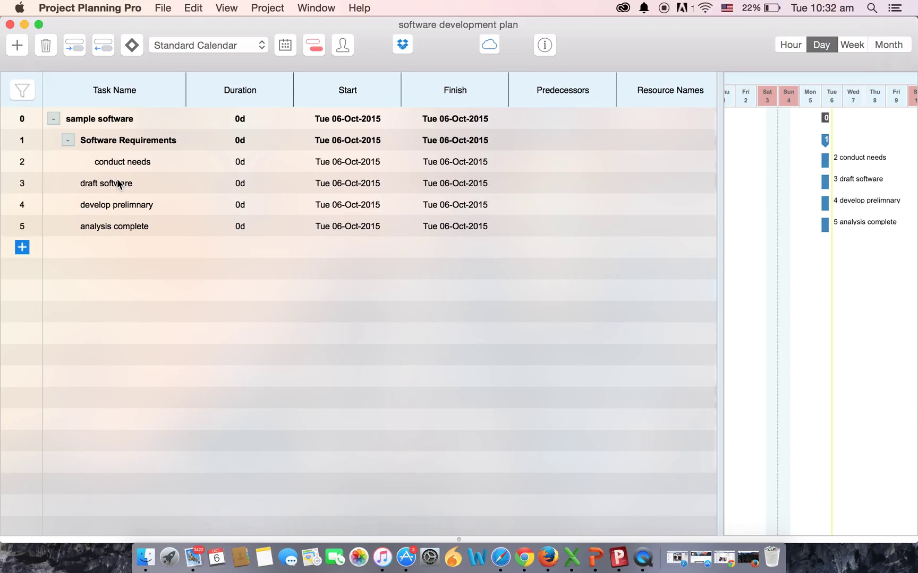
Indent 'draft software', 'develop prelimnary' and 'analysis complete' under 'Software Requirements' as well.
left_click(117, 183)
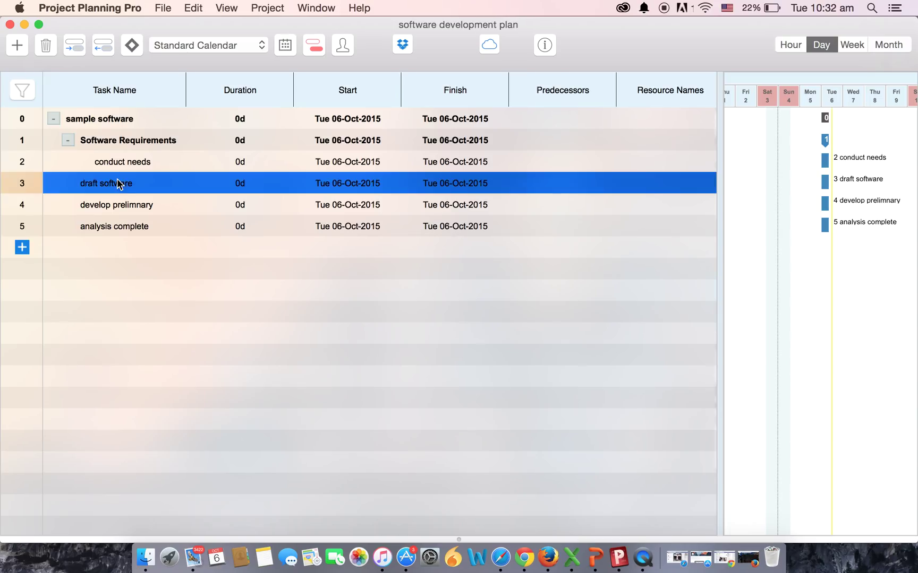
left_click(116, 205)
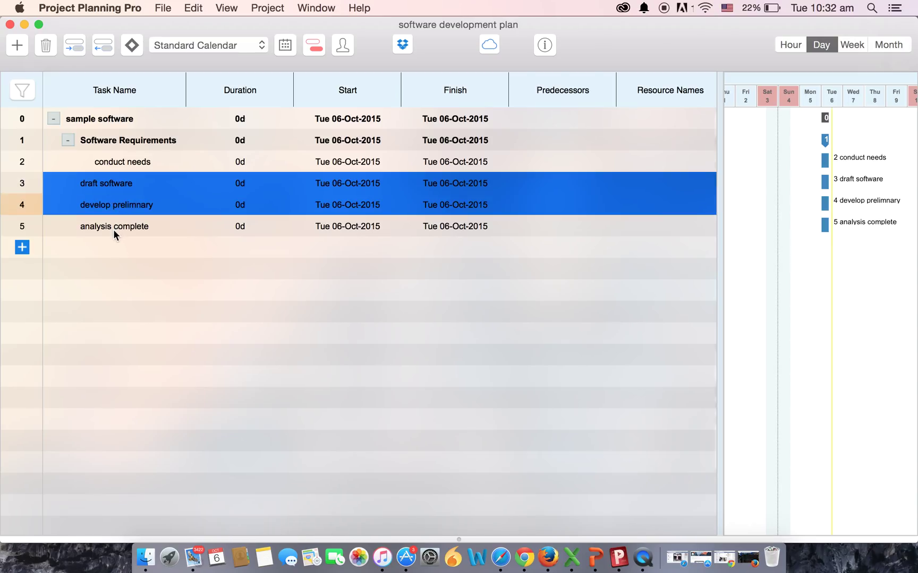
left_click(114, 226)
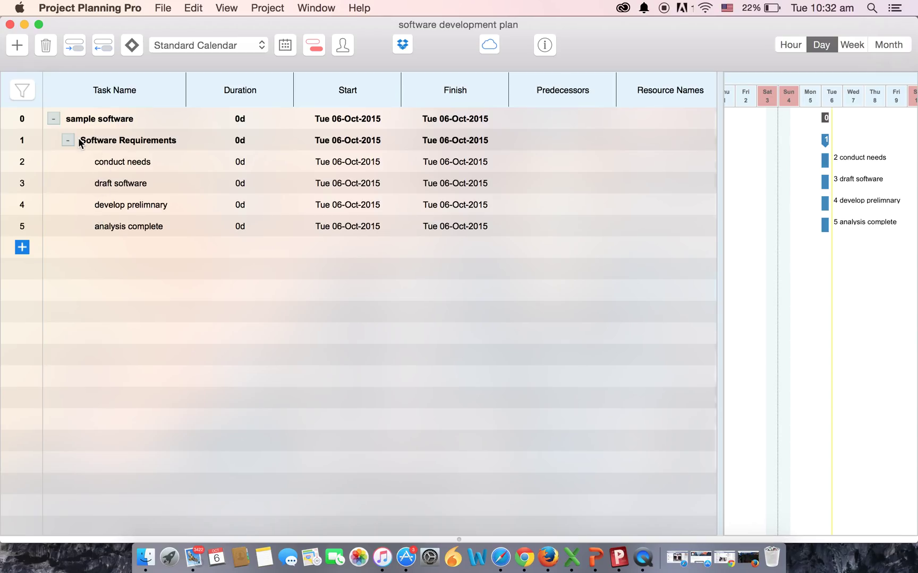
mouse_move(164, 141)
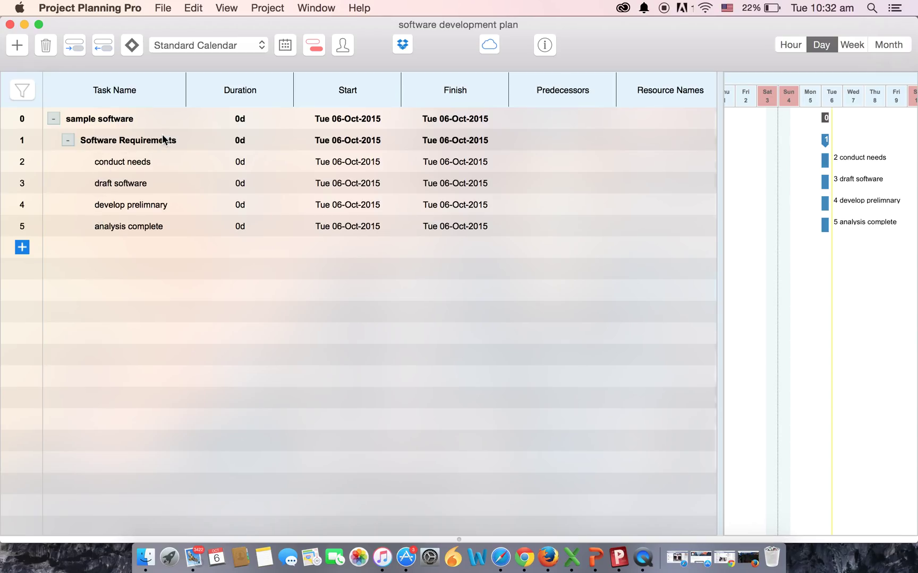
mouse_move(107, 156)
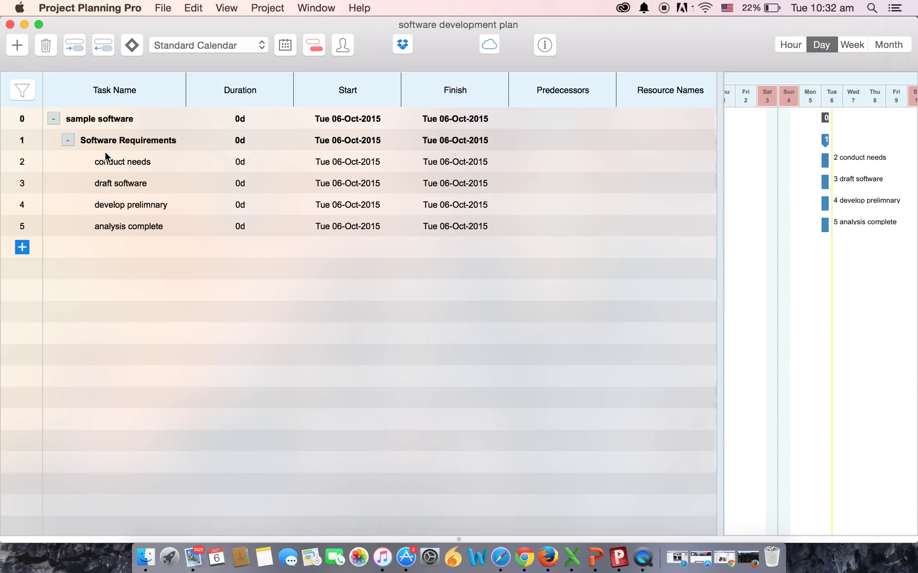
mouse_move(116, 167)
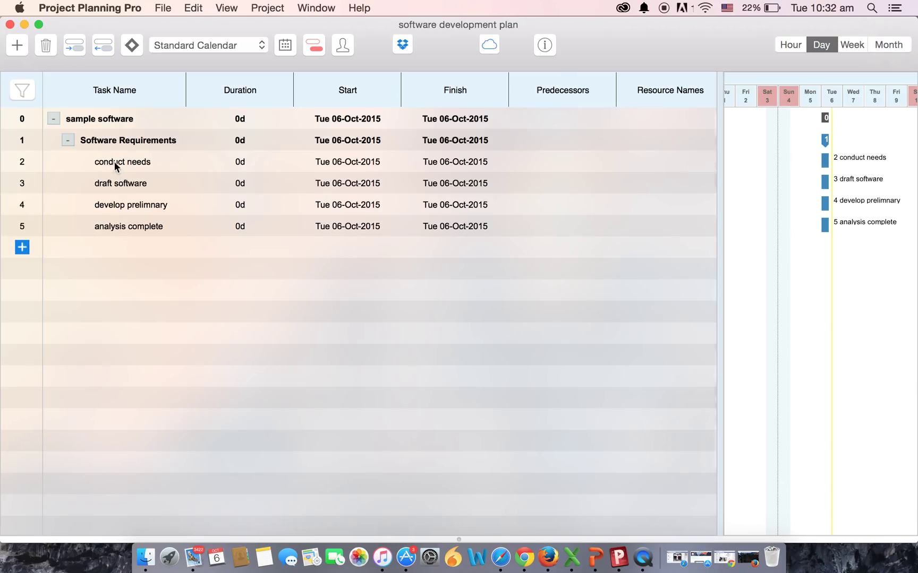
mouse_move(124, 256)
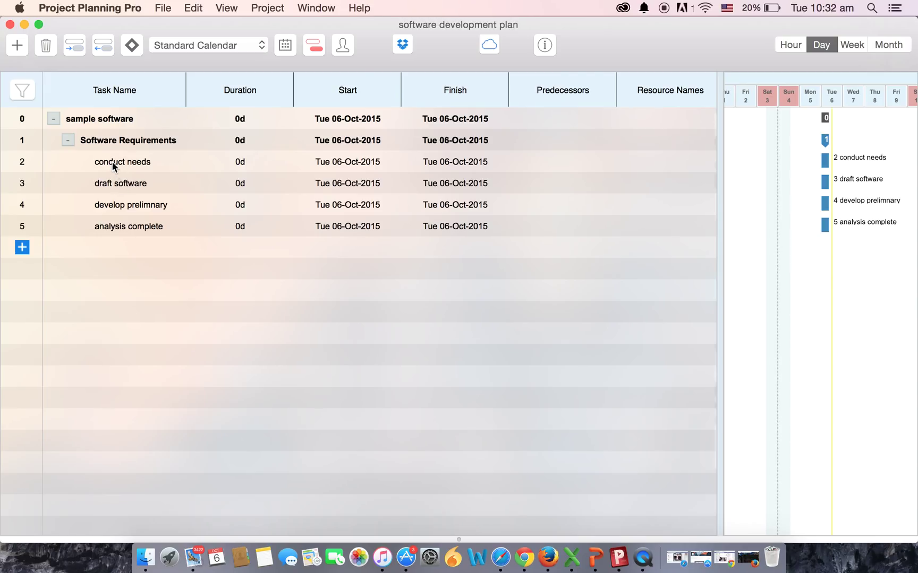
Outdent 'conduct needs' through 'analysis complete' back to a flat list under 'sample software'.
left_click(122, 163)
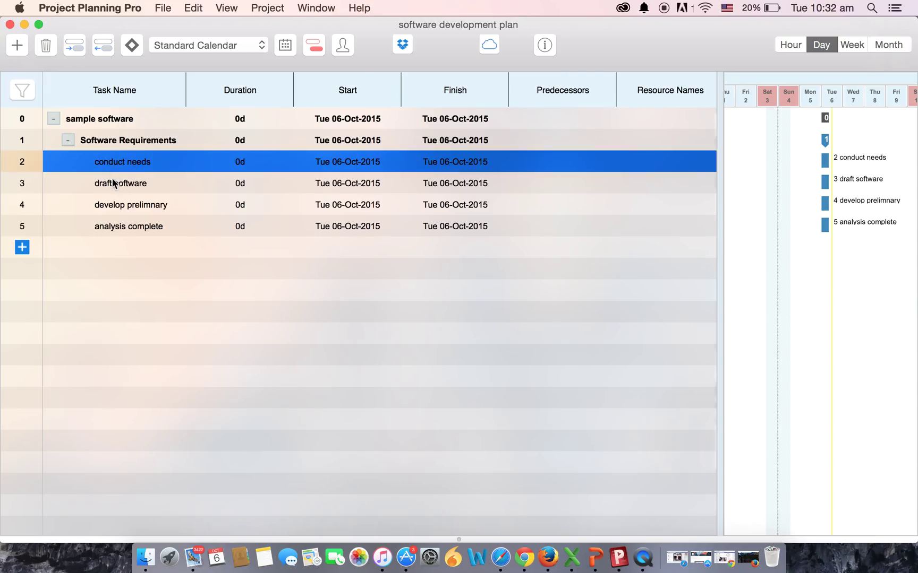
left_click(131, 204)
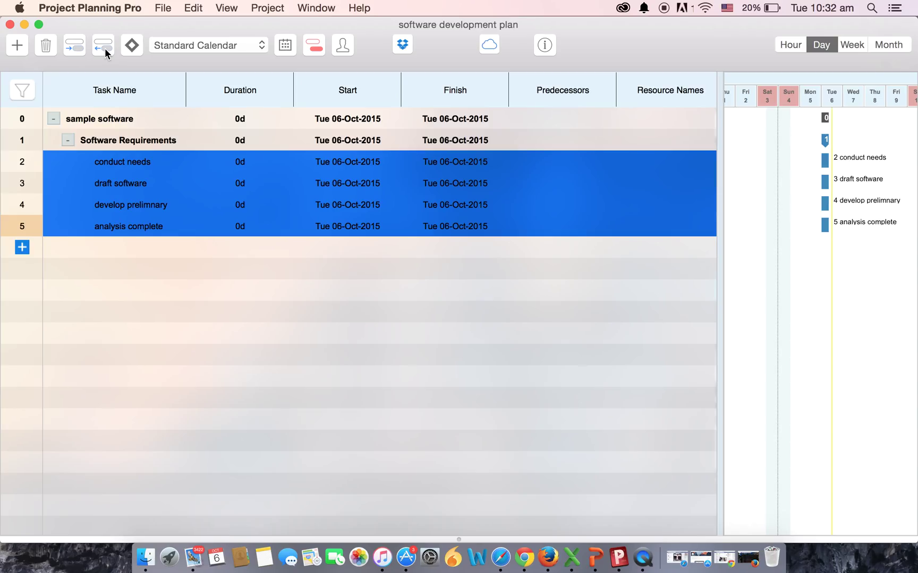
left_click(103, 45)
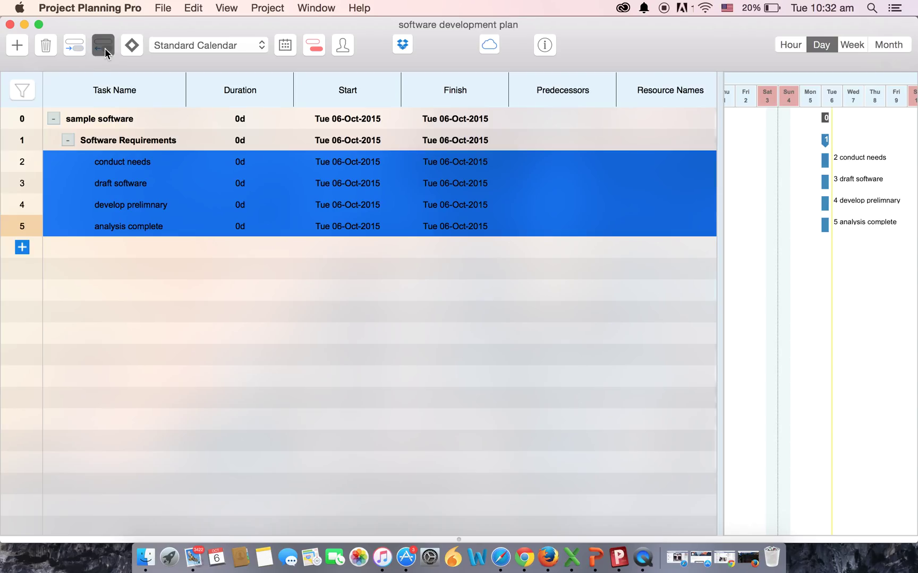
left_click(103, 44)
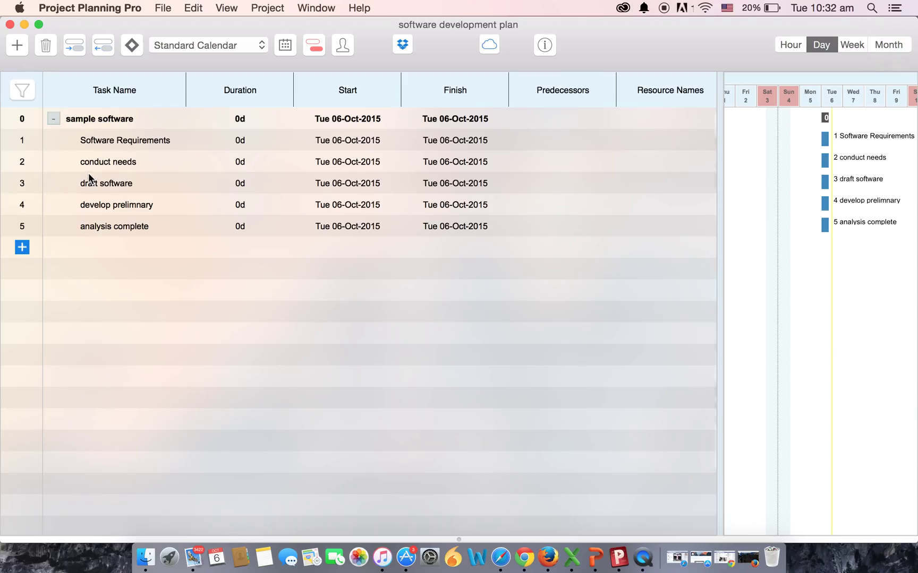
mouse_move(123, 143)
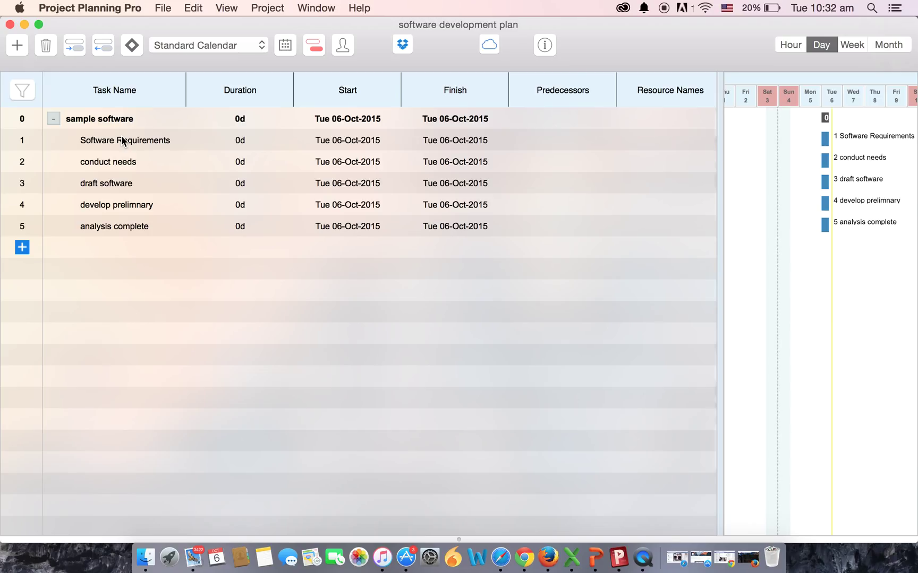
mouse_move(177, 161)
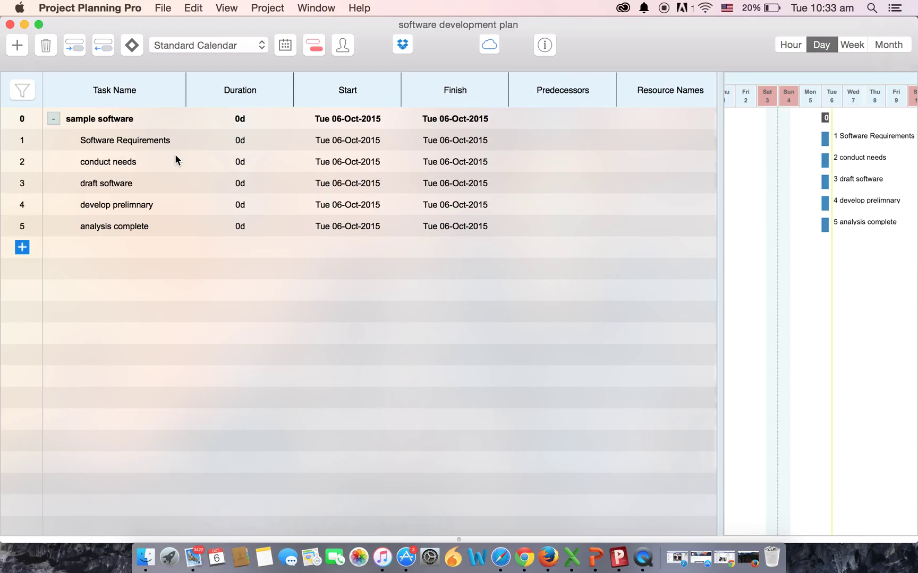
mouse_move(546, 112)
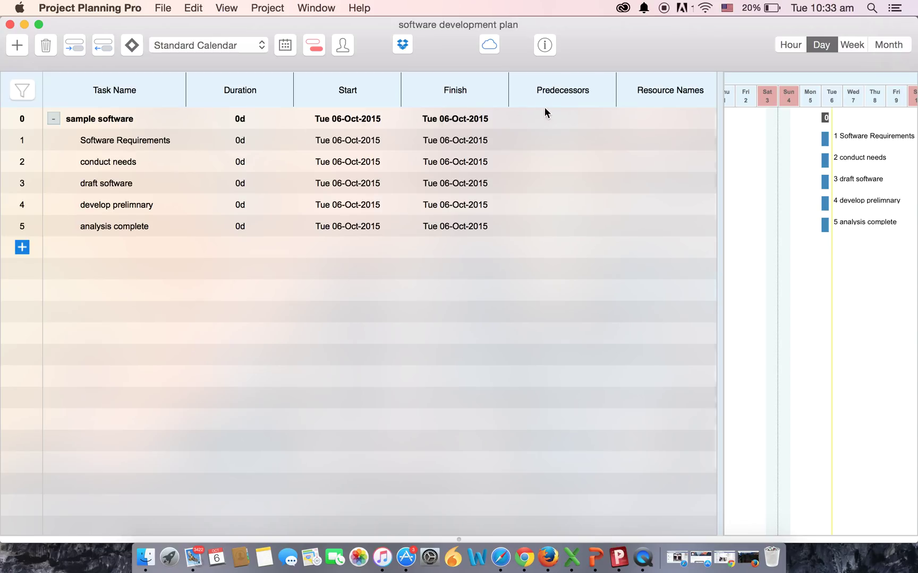